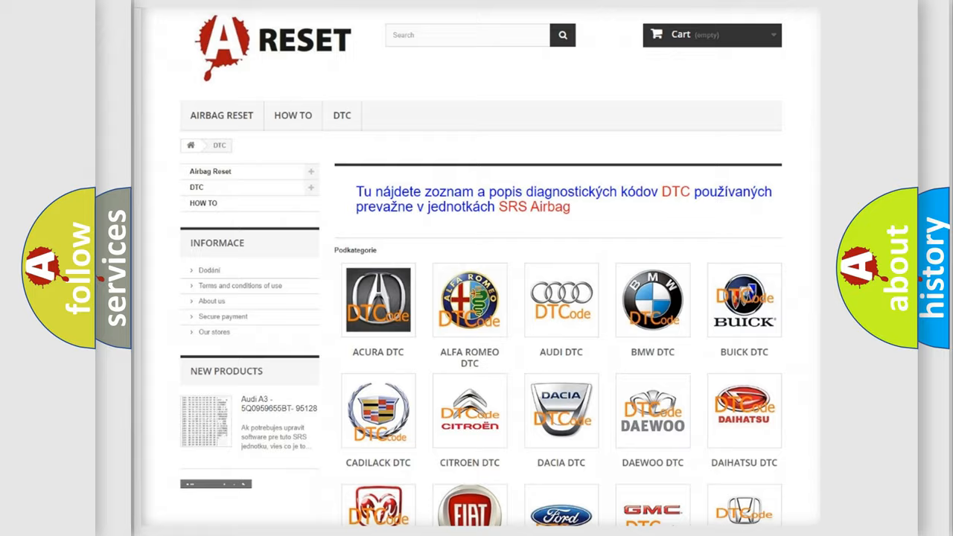
{"action": "scroll", "scroll_direction": "down", "scroll_amount": 3}
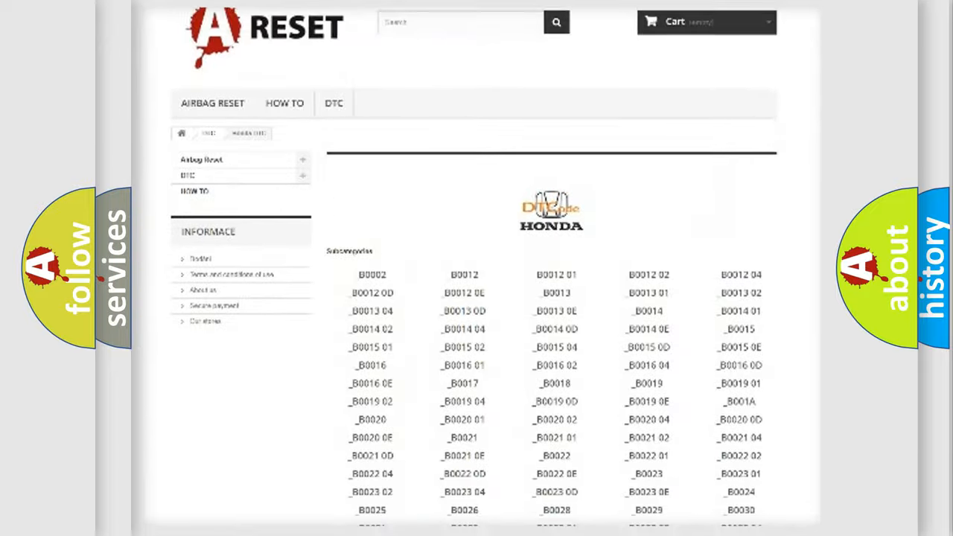
{"action": "scroll", "scroll_direction": "down", "scroll_amount": 3}
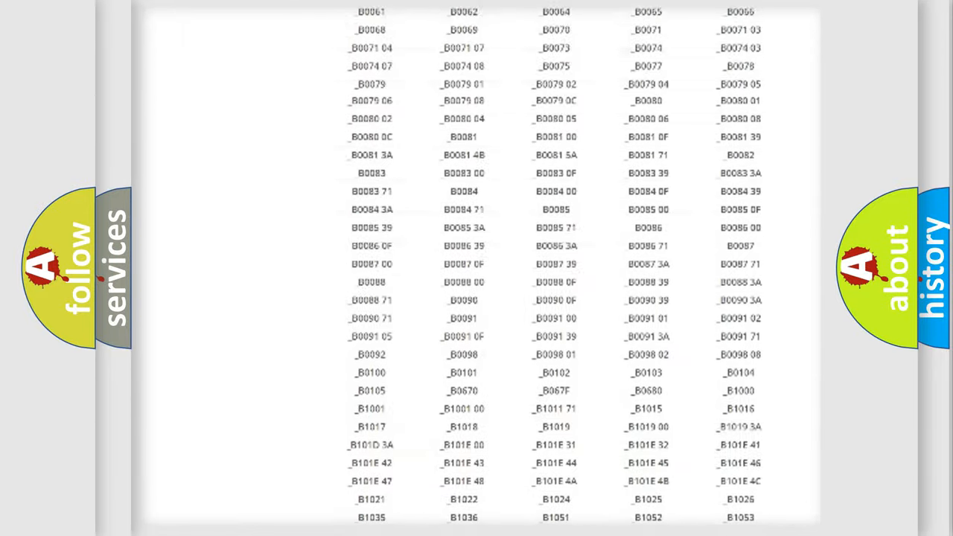
{"action": "scroll", "scroll_direction": "up", "scroll_amount": 3}
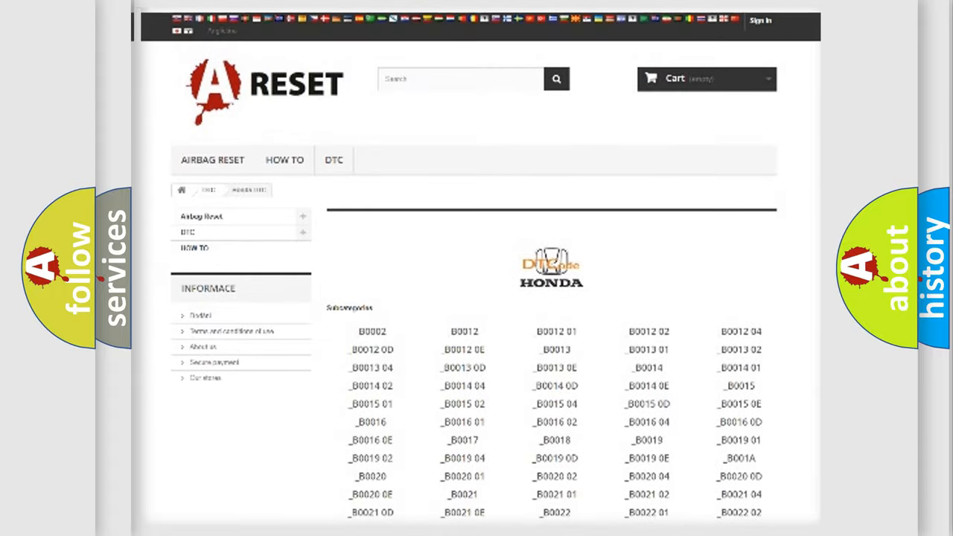